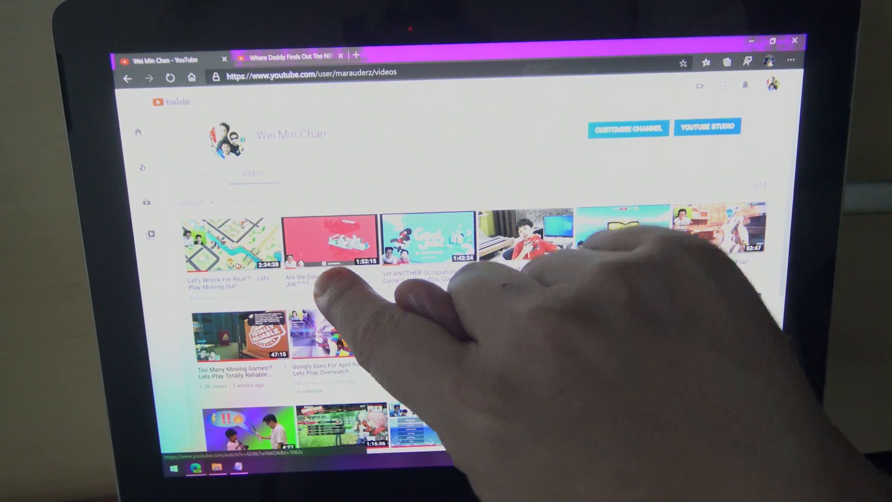
- Enable the taskbar's Show touchpad button and open the on-screen virtual touchpad
left_click(329, 238)
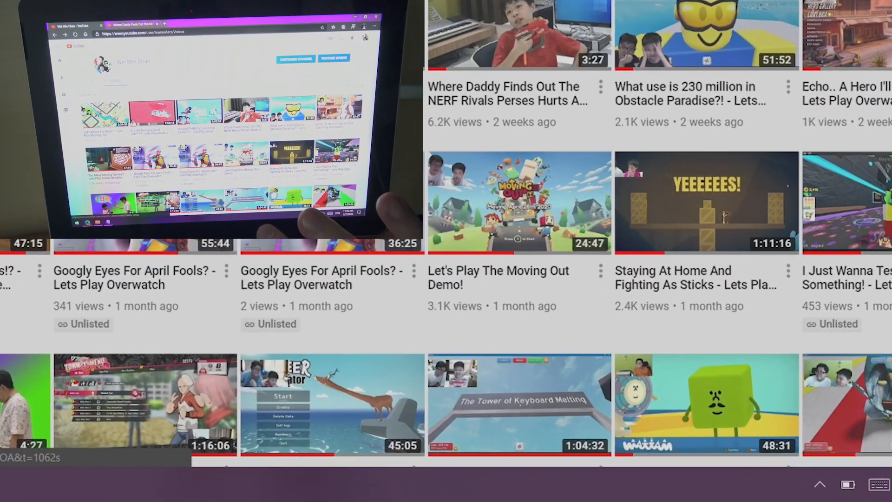
right_click(842, 484)
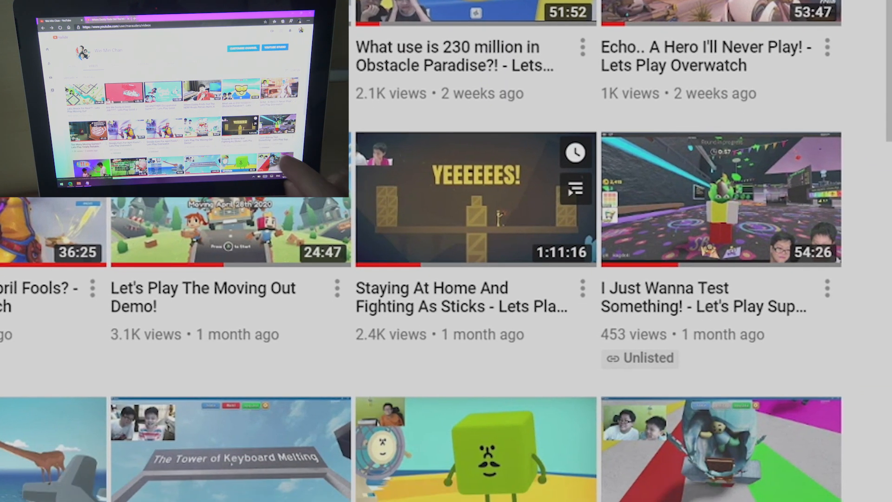
scroll("down", 3)
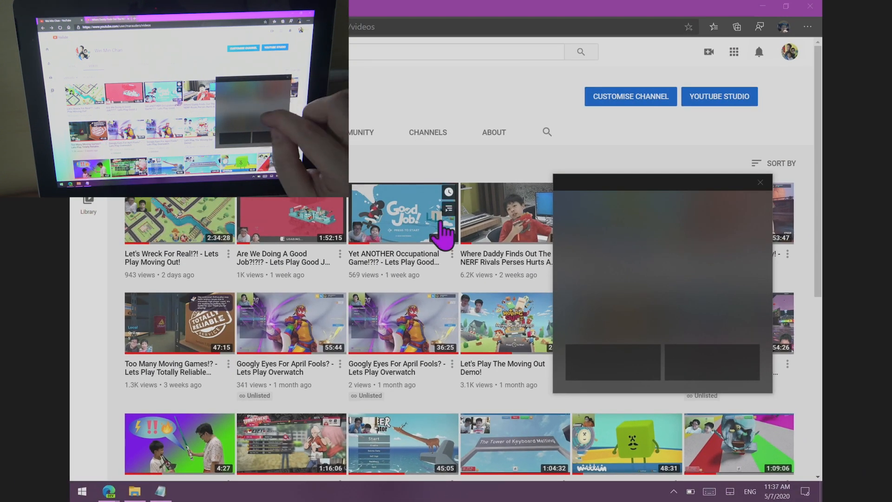
mouse_move(436, 177)
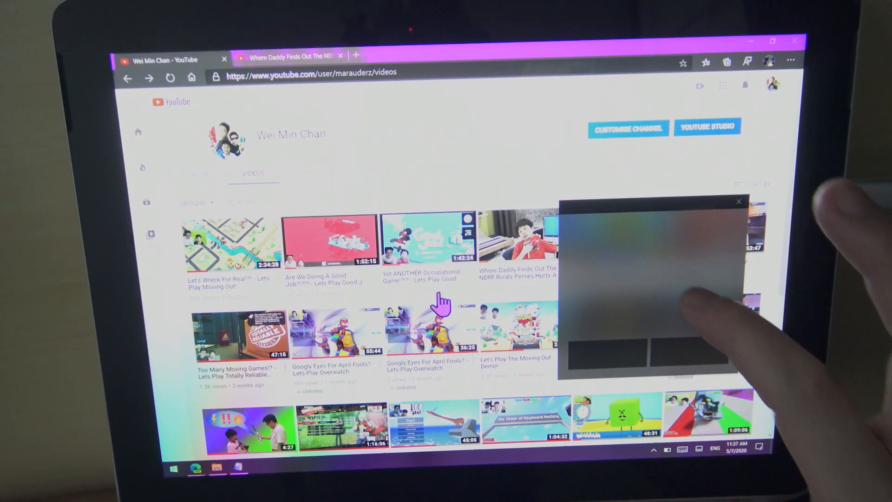
mouse_move(341, 293)
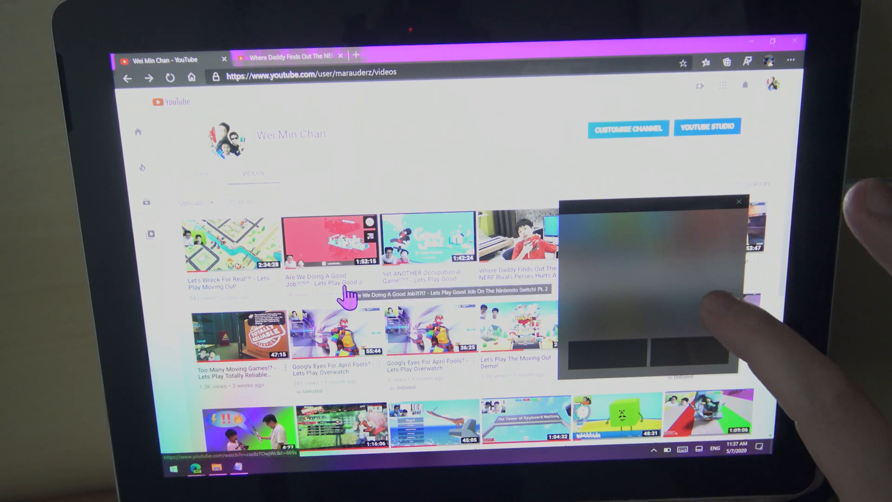
right_click(342, 290)
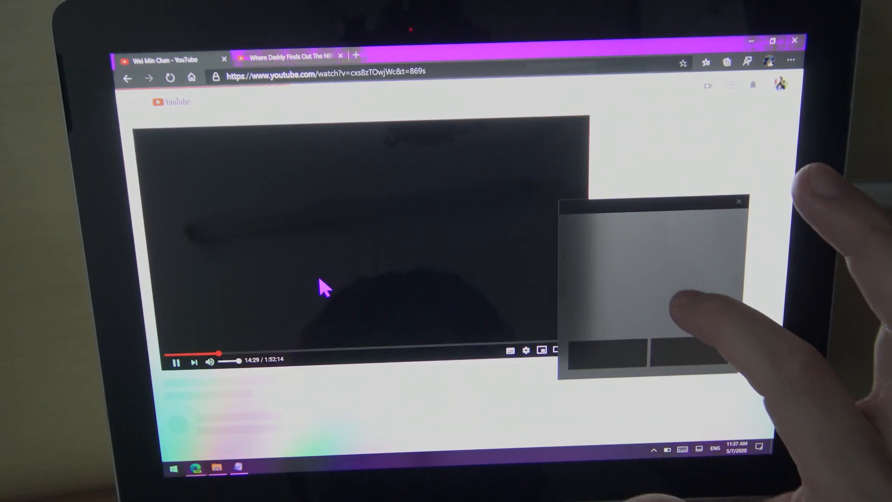
left_click(127, 78)
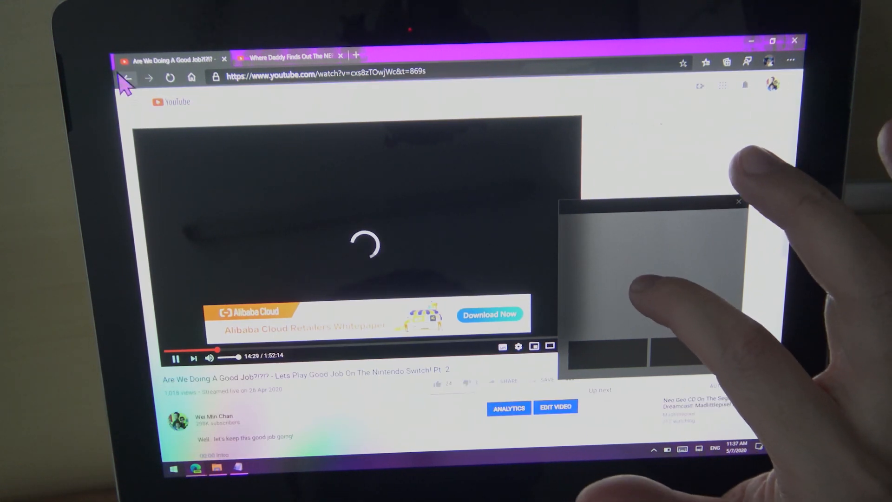
left_click(127, 78)
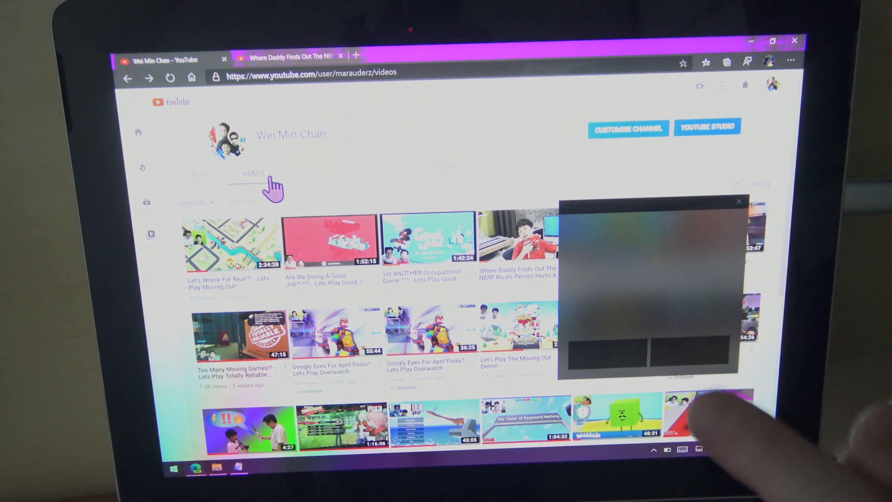
mouse_move(296, 225)
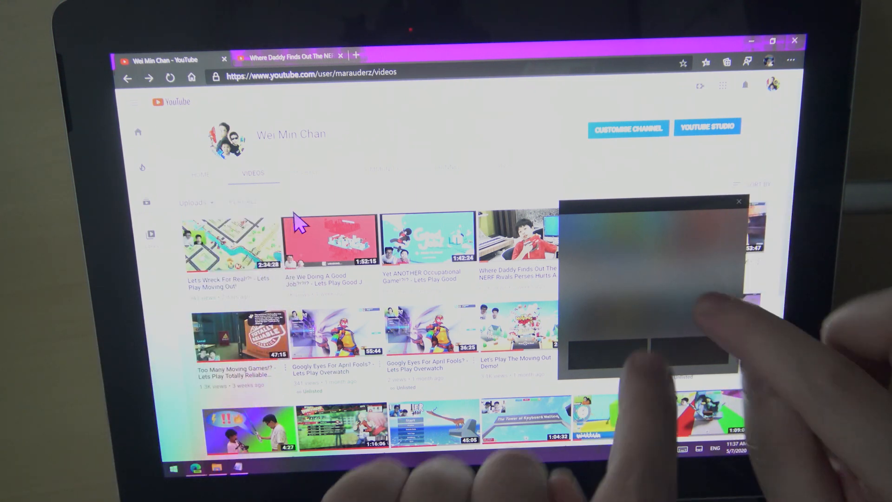
scroll("down", 3)
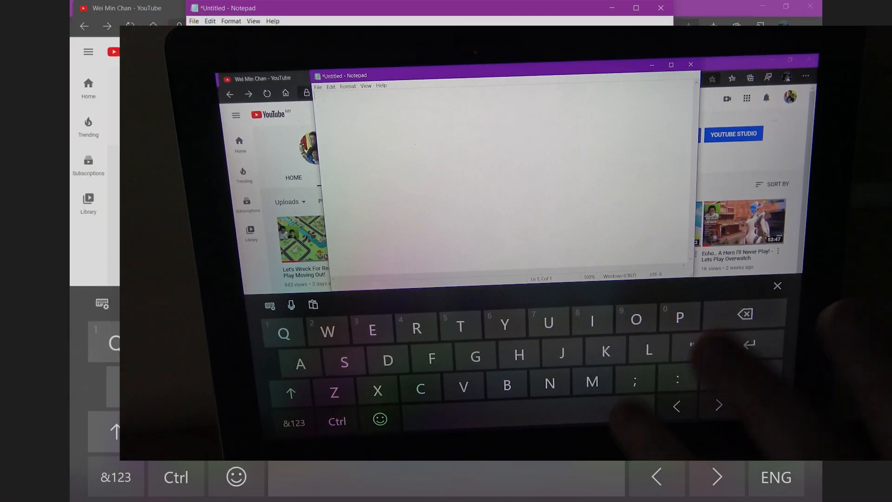
- Type 'You want to learn how to use windows' and switch to the one-handed keyboard
type("You")
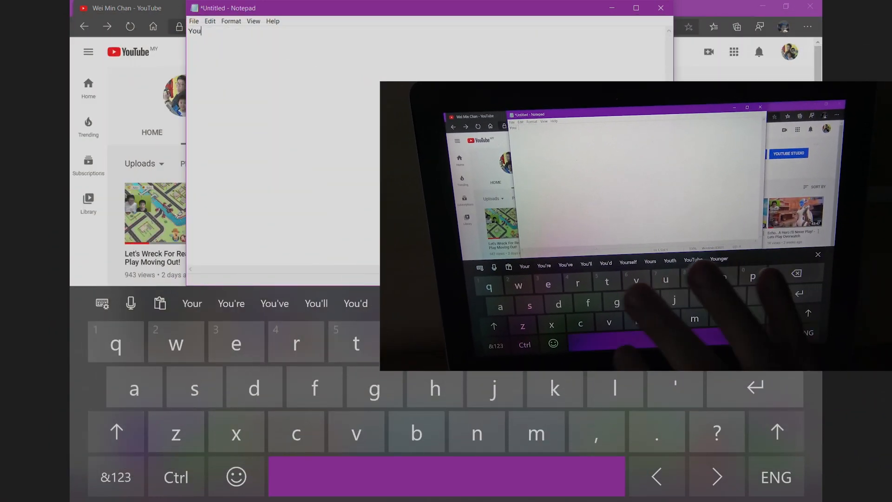
type("sant")
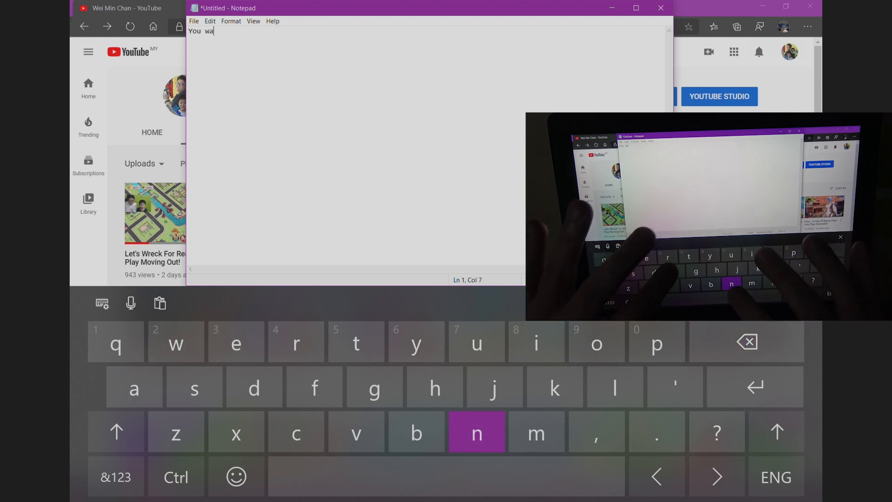
type("nt to learn how to use windows")
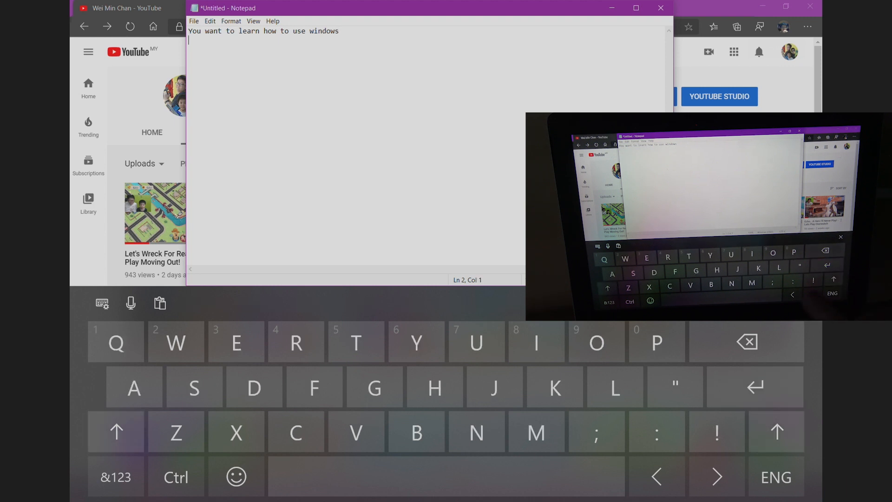
left_click(101, 304)
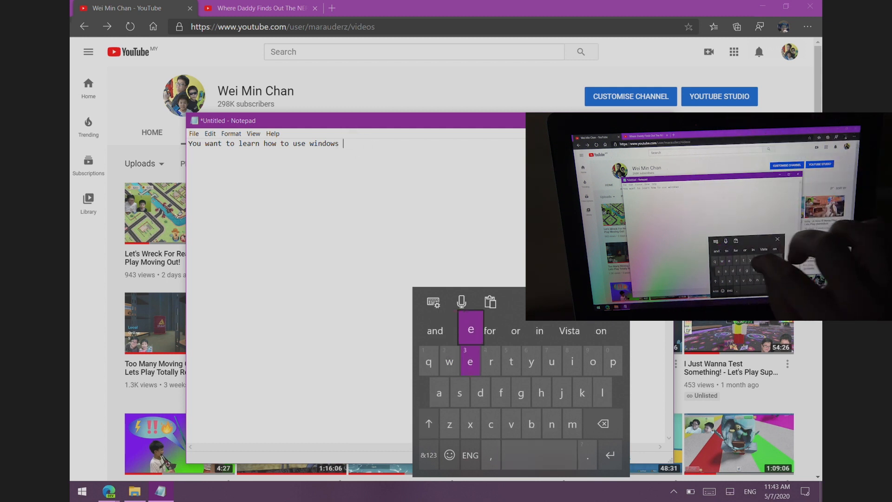
- Swipe-type 'without a hardware keyboard?' and return to the full-width touch keyboard
type("without a")
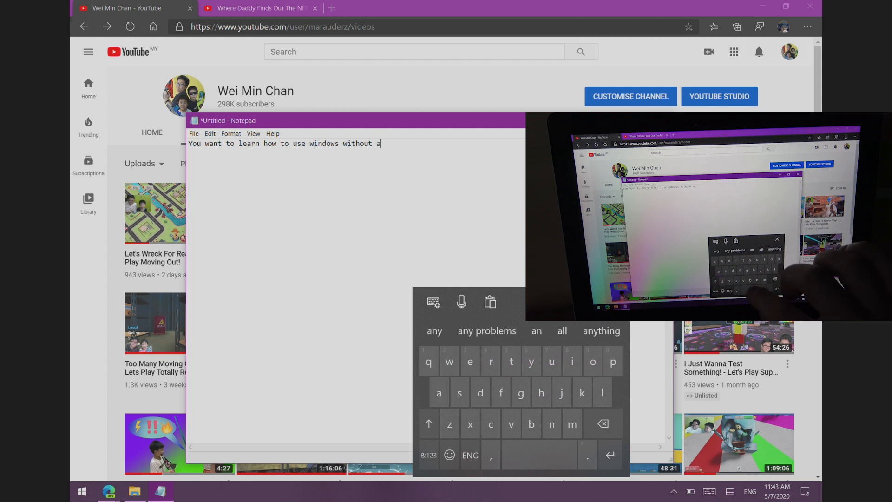
type("hardware")
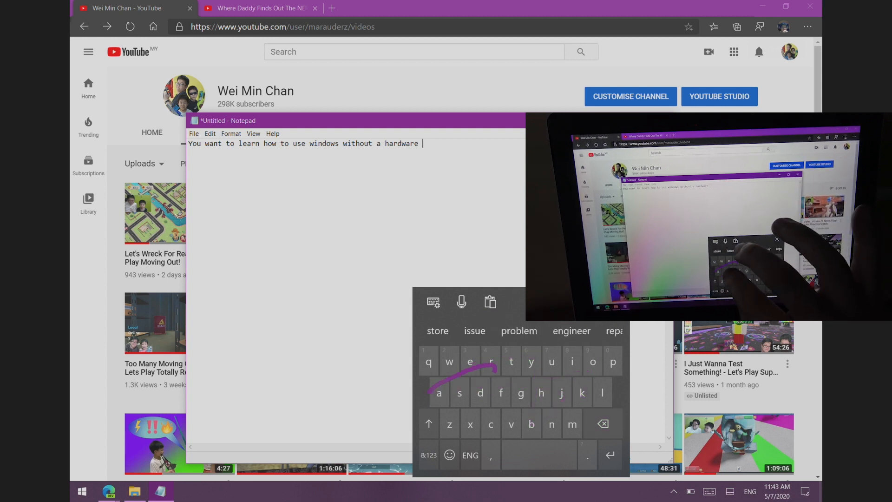
type("keyboard?")
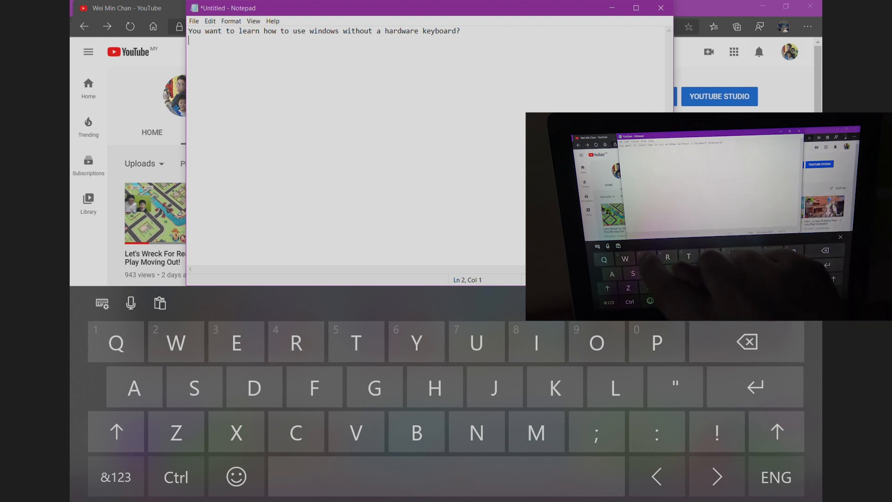
- Toggle the touch keyboard to the full standard layout and back, placing the caret in 'windows'
left_click(102, 302)
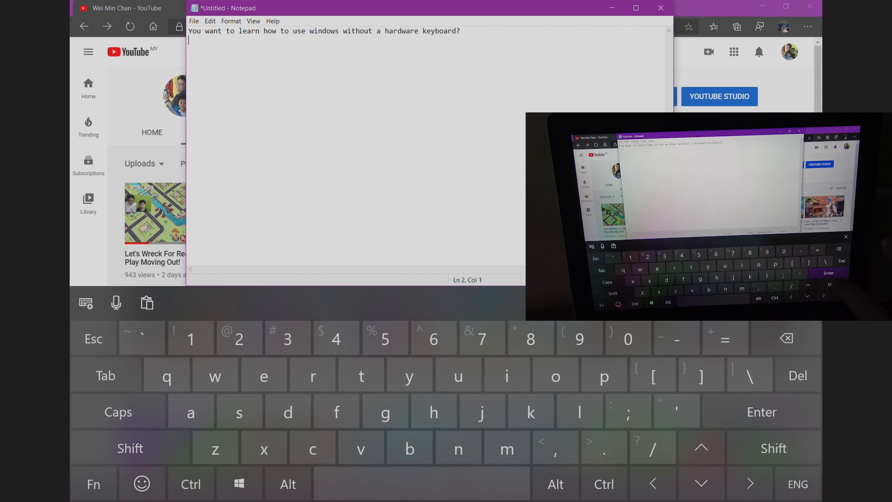
key("Enter")
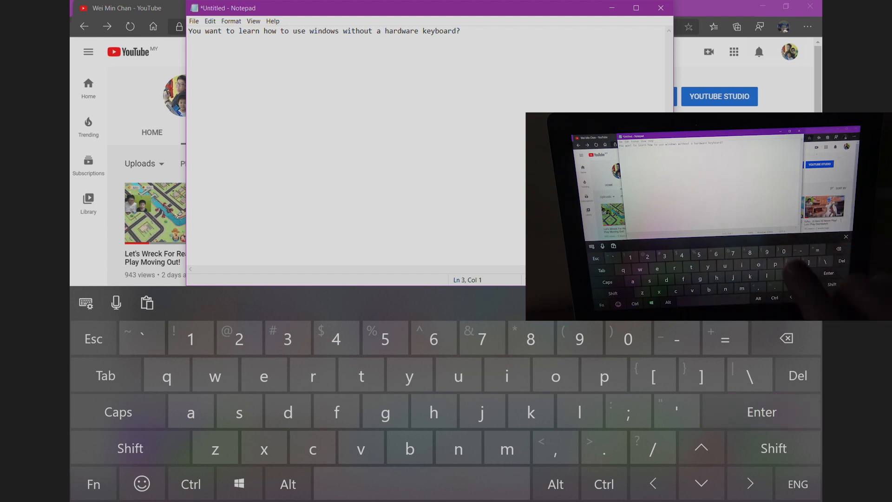
left_click(93, 485)
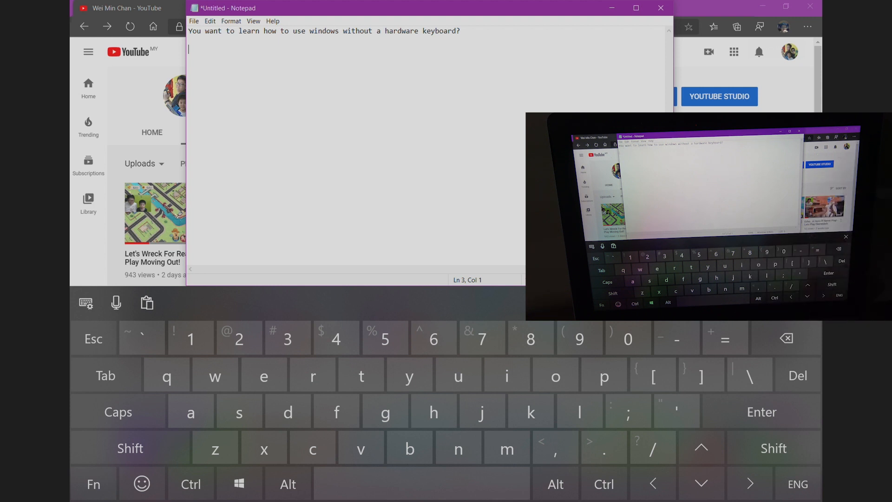
left_click(85, 303)
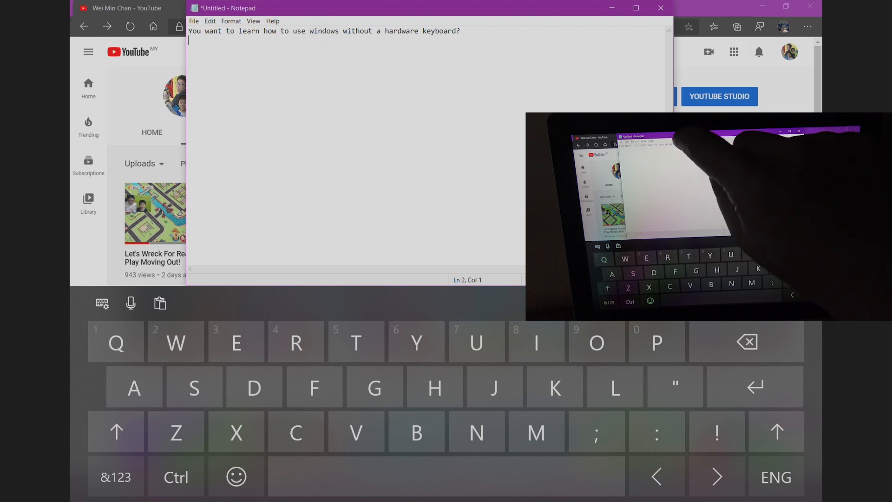
left_click(331, 31)
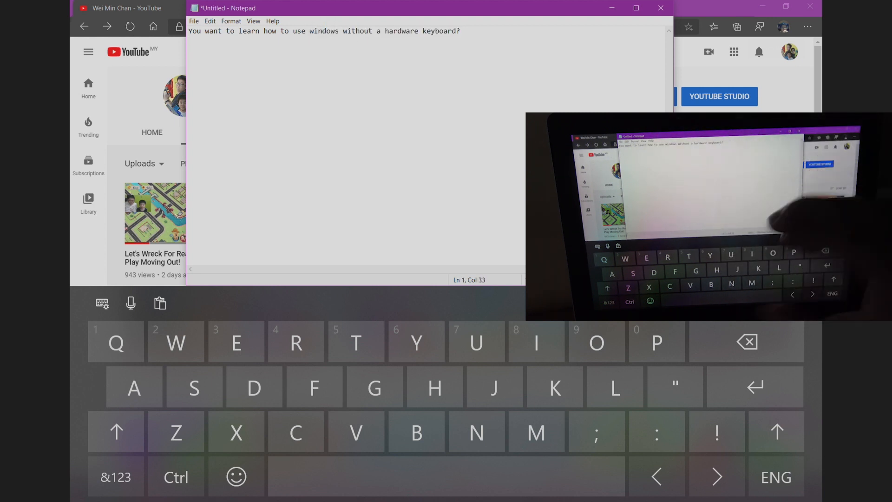
- Cut 'dows wit' from the sentence, paste it after 'a', and switch to Edge
left_click(103, 303)
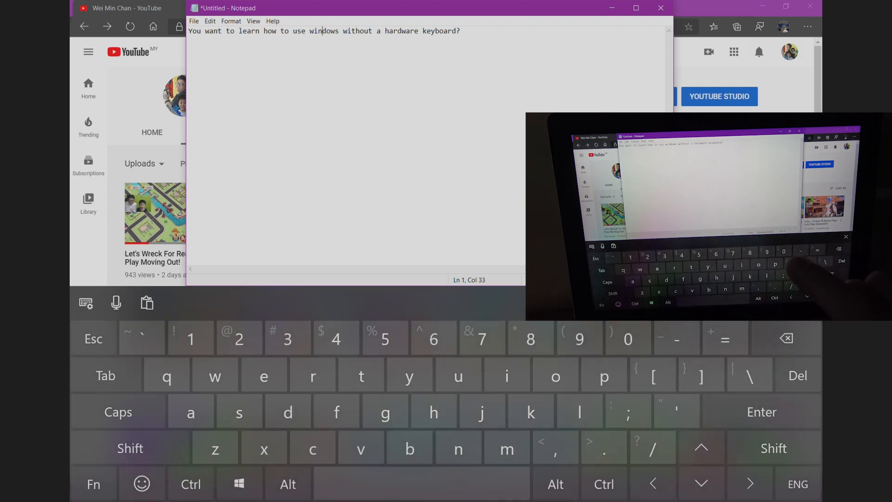
left_click(130, 448)
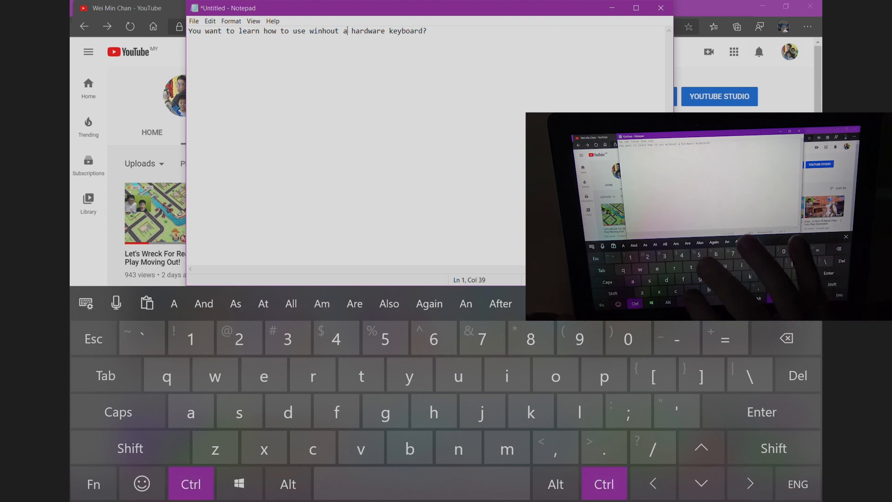
type("dows wit")
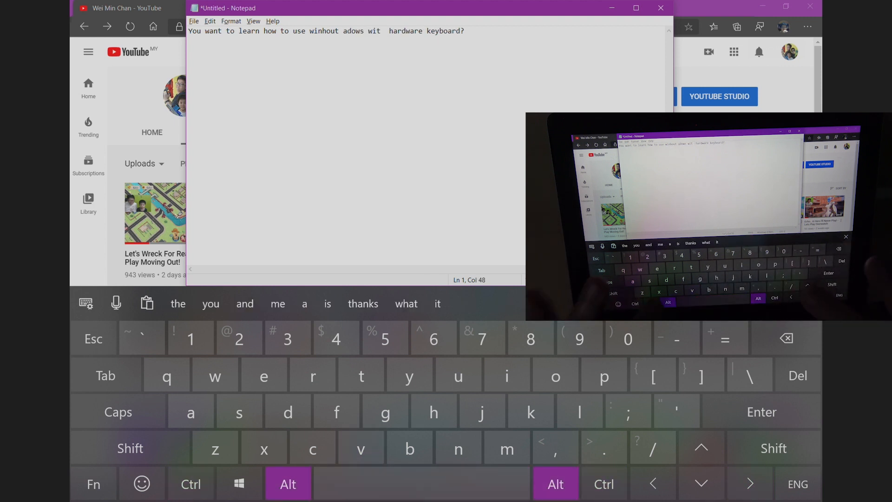
left_click(193, 21)
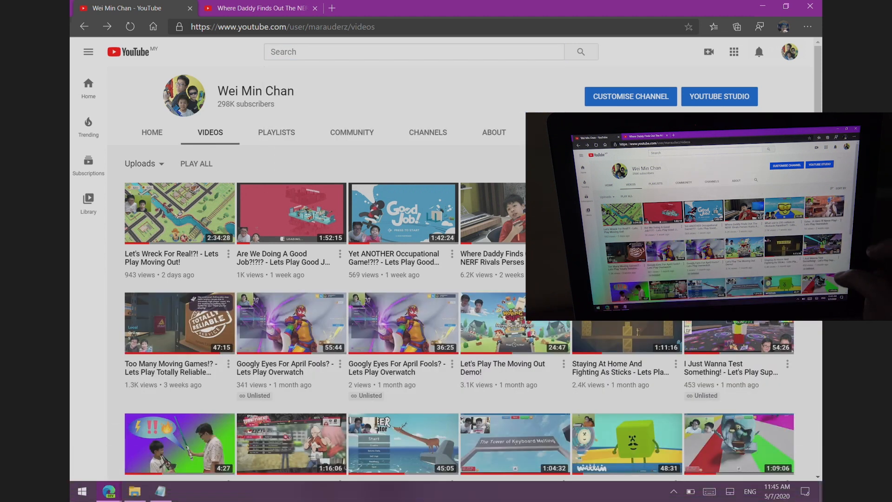
- Scroll down the YouTube Videos page, then return to the Notepad note
scroll("down", 3)
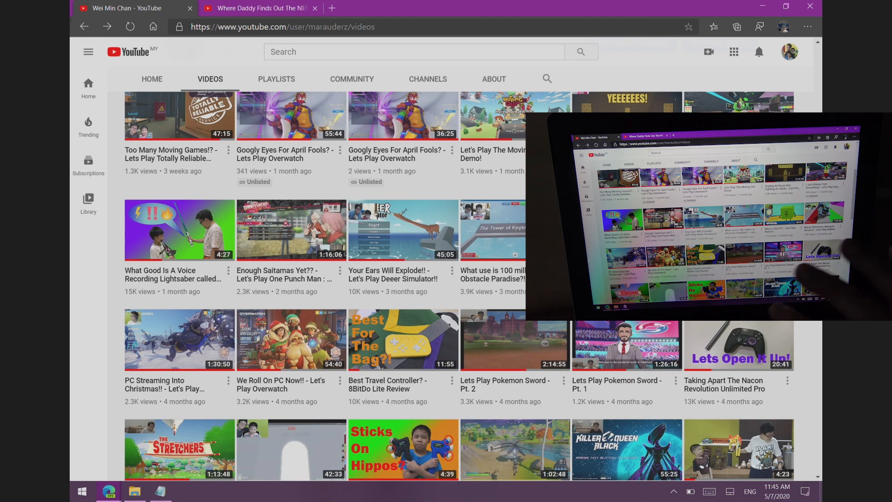
left_click(159, 490)
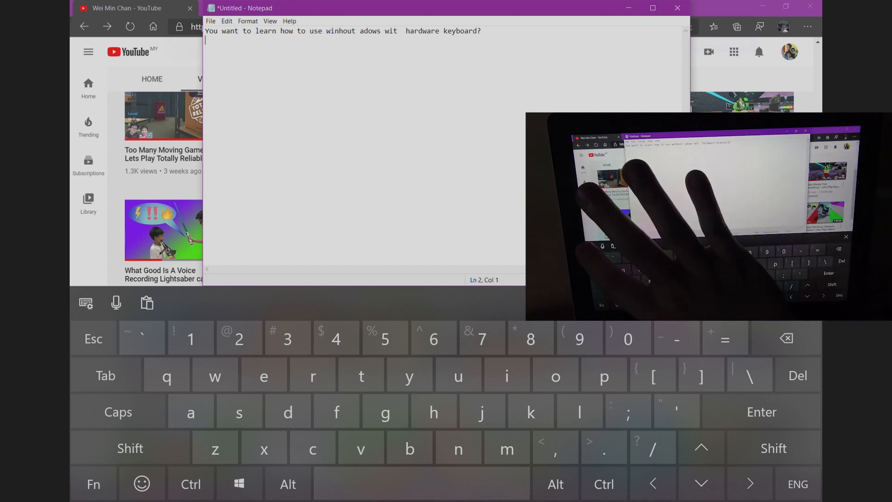
- Undock the touch keyboard, move Notepad lower, and open Settings > Devices > Typing
left_click(86, 302)
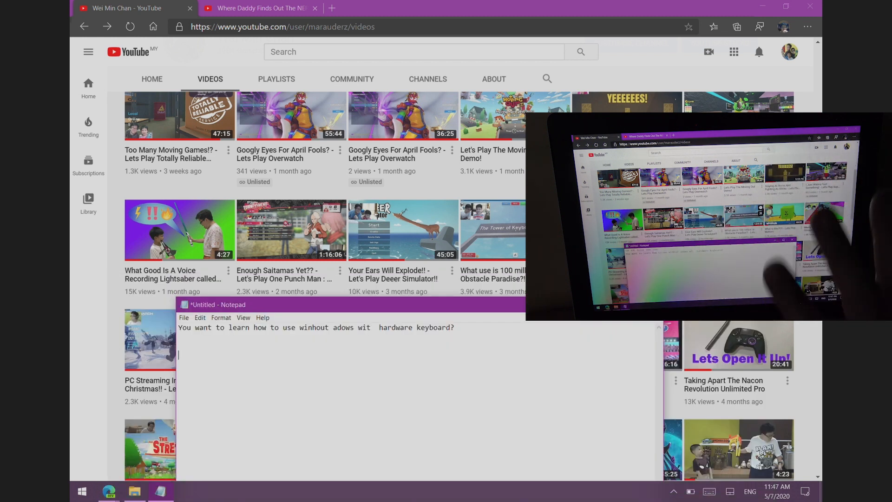
mouse_move(808, 239)
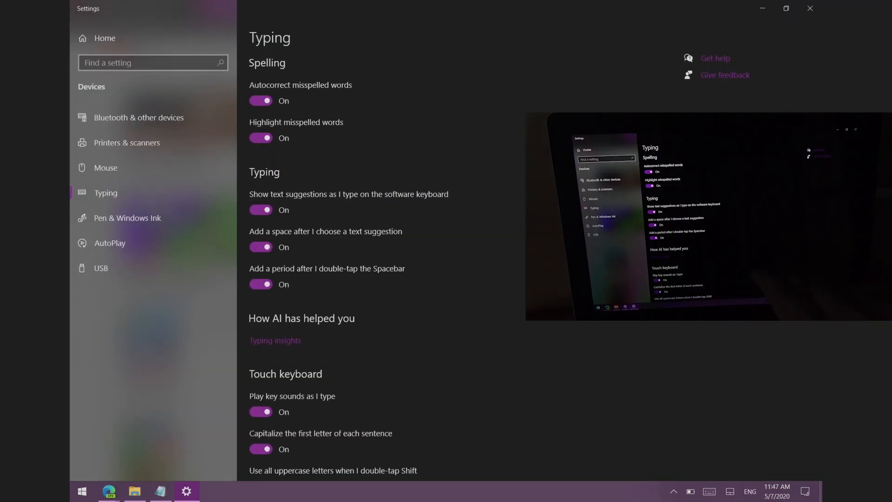
- Scroll to the Touch keyboard options, then close the Typing settings window
scroll("down", 3)
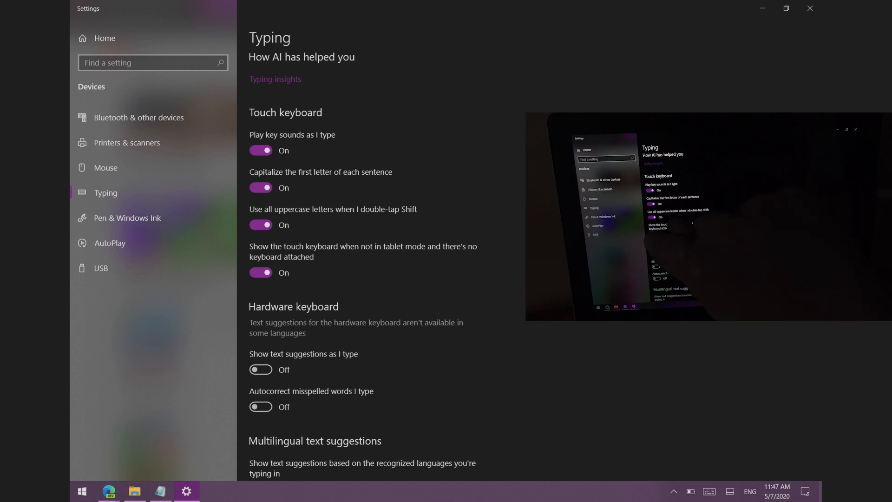
left_click(260, 273)
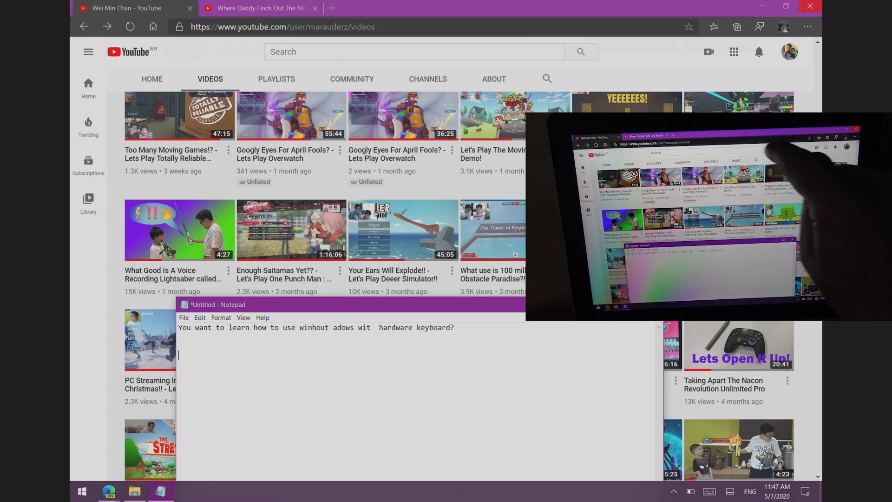
left_click(413, 52)
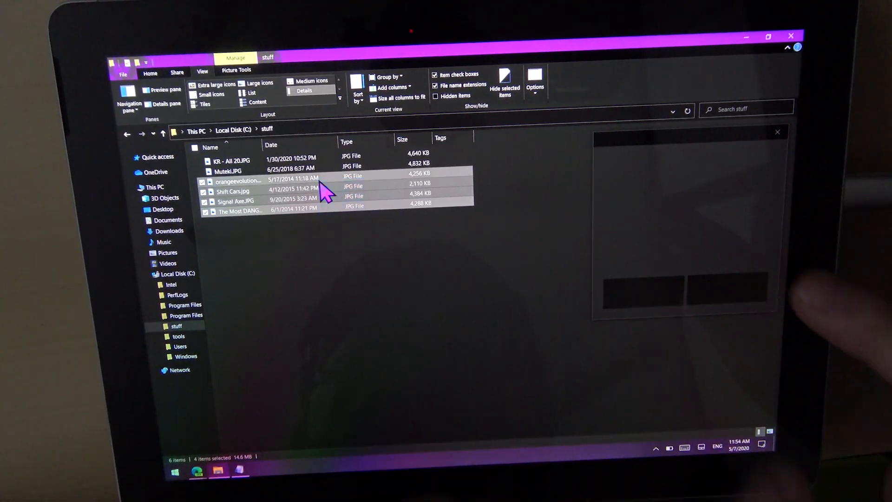
mouse_move(359, 256)
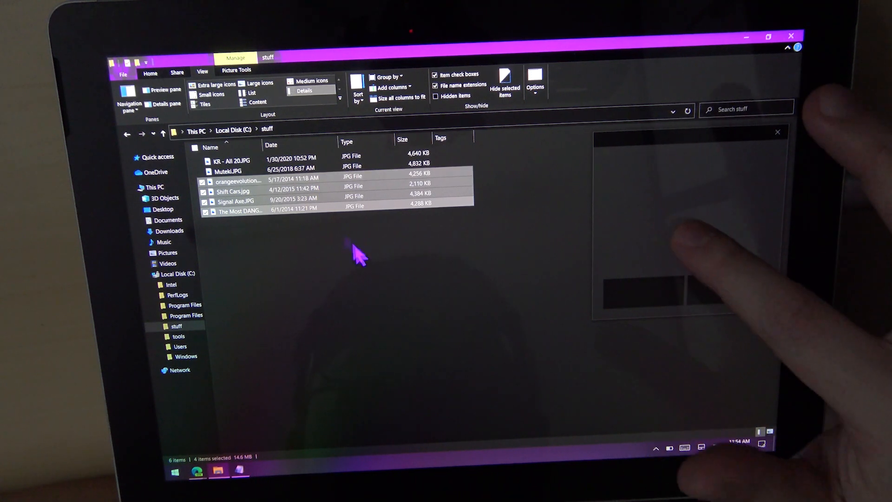
- Ctrl-select KR - All 20.JPG, Shift Cars.jpg and the last file in C:\stuff
left_click(407, 308)
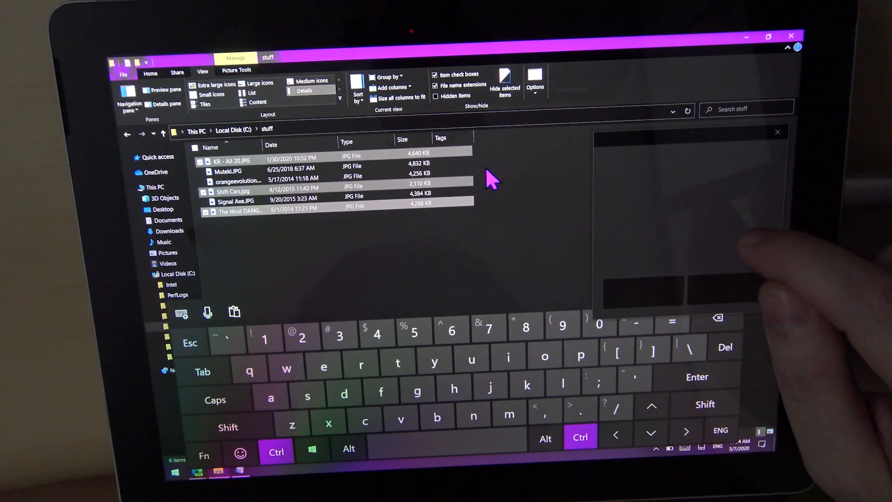
- Clear the photo selection in C:\stuff and dismiss the touch keyboard
left_click(228, 427)
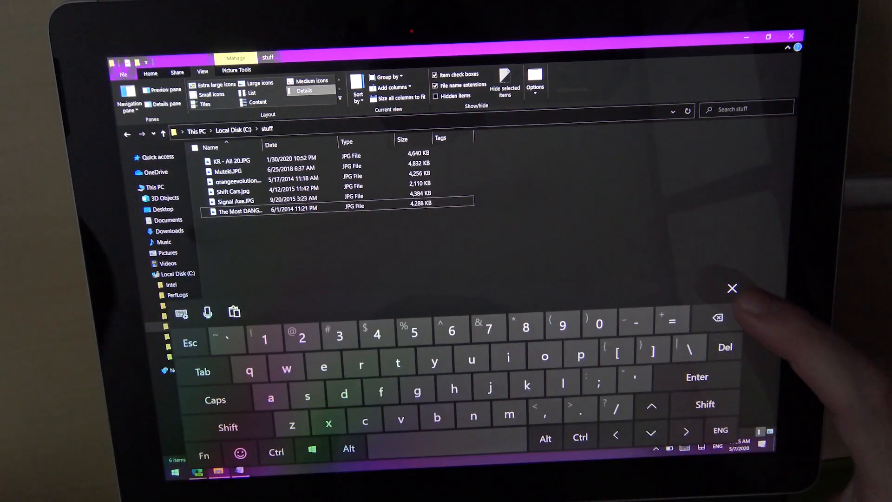
left_click(732, 289)
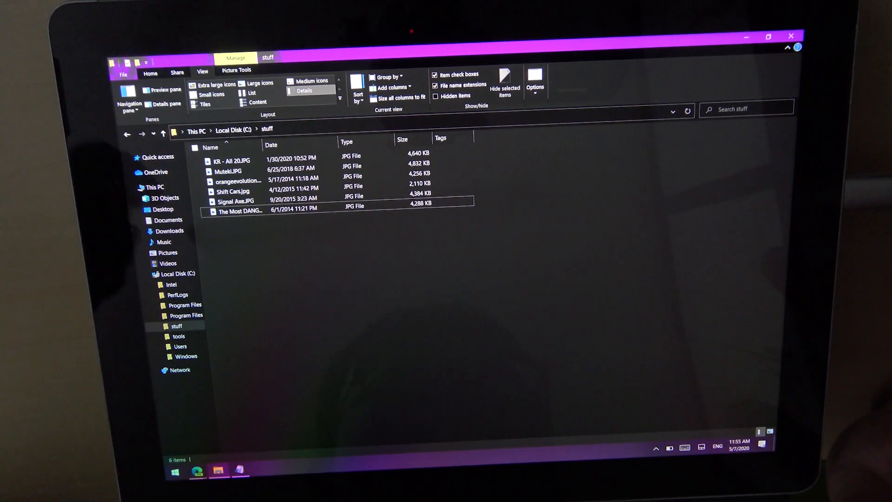